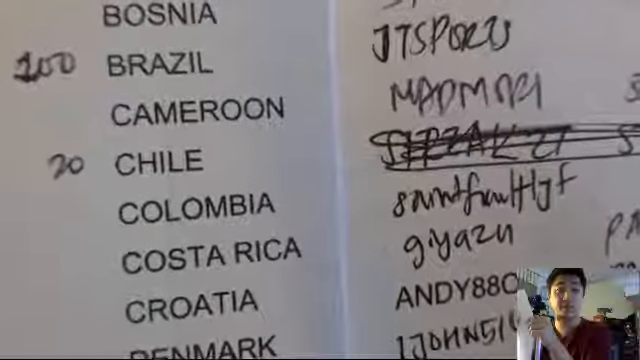
scroll("down", 3)
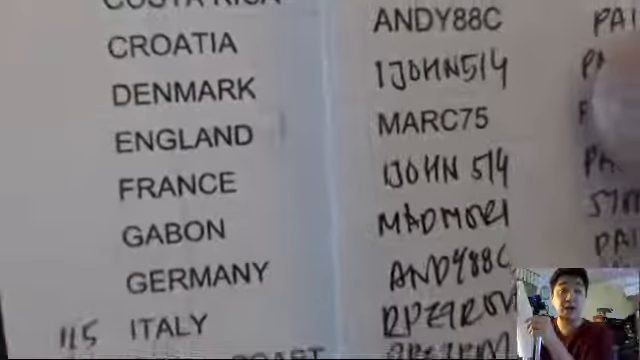
scroll("down", 3)
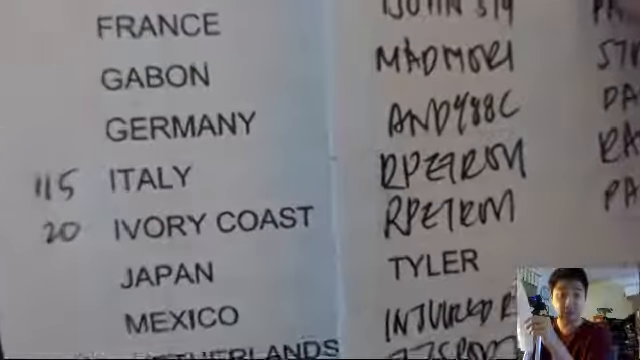
scroll("up", 3)
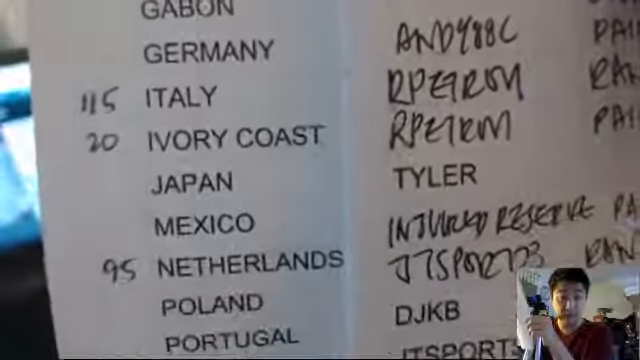
scroll("down", 3)
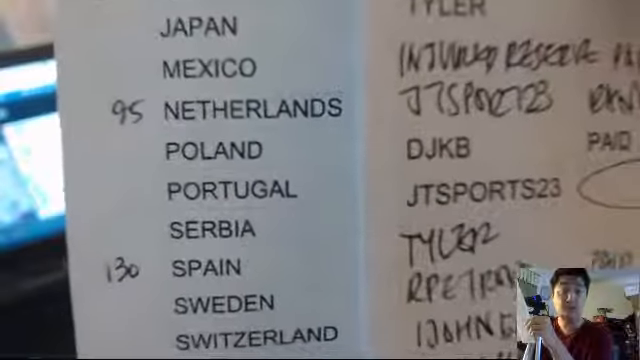
scroll("up", 3)
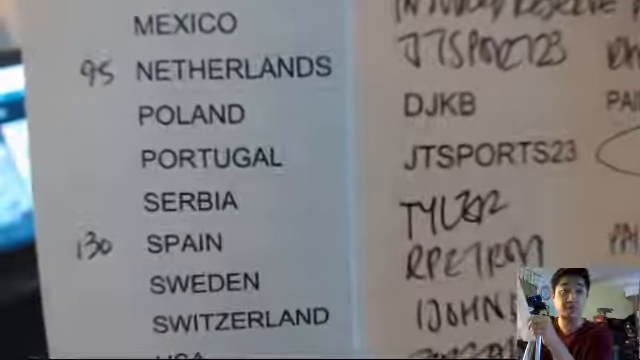
scroll("up", 3)
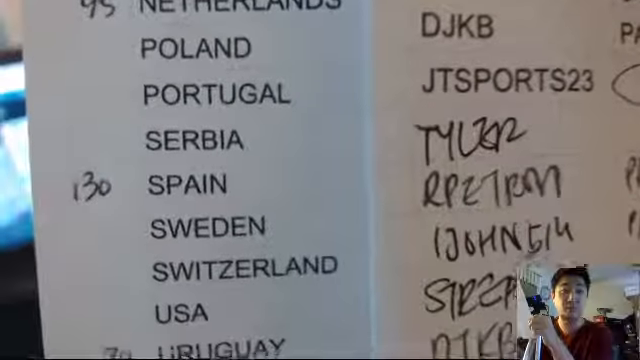